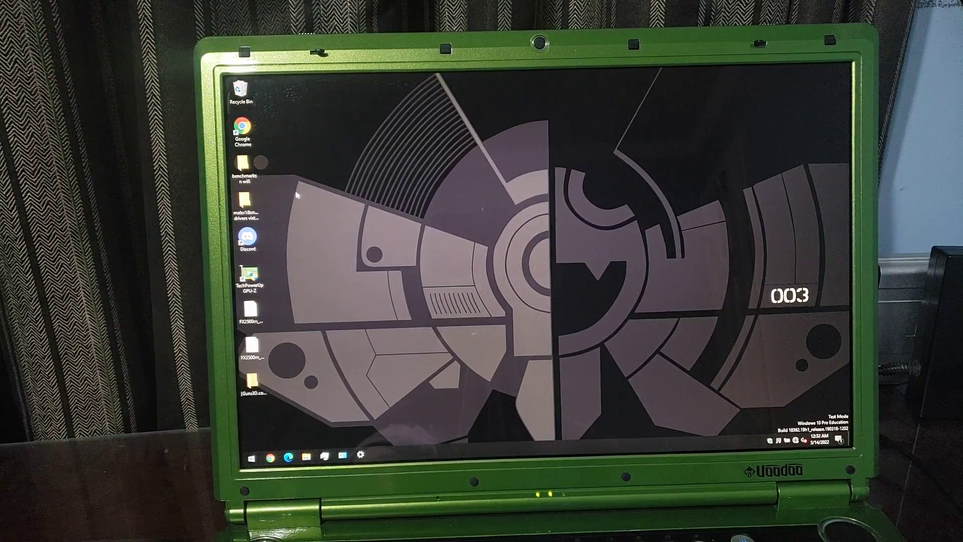
# Navigate into the 02AUDIO driver folder under vista64 and select setup.exe
pyautogui.click(246, 205)
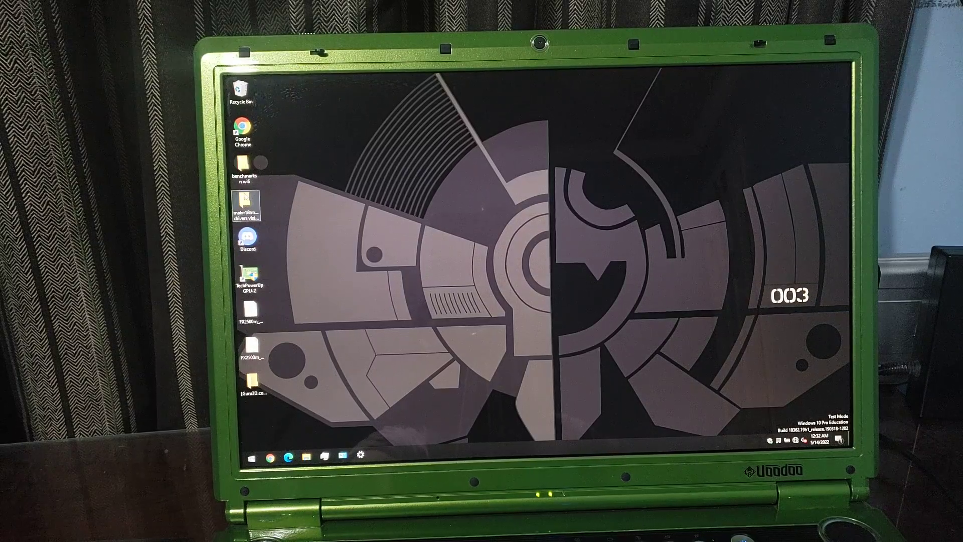
pyautogui.doubleClick(246, 203)
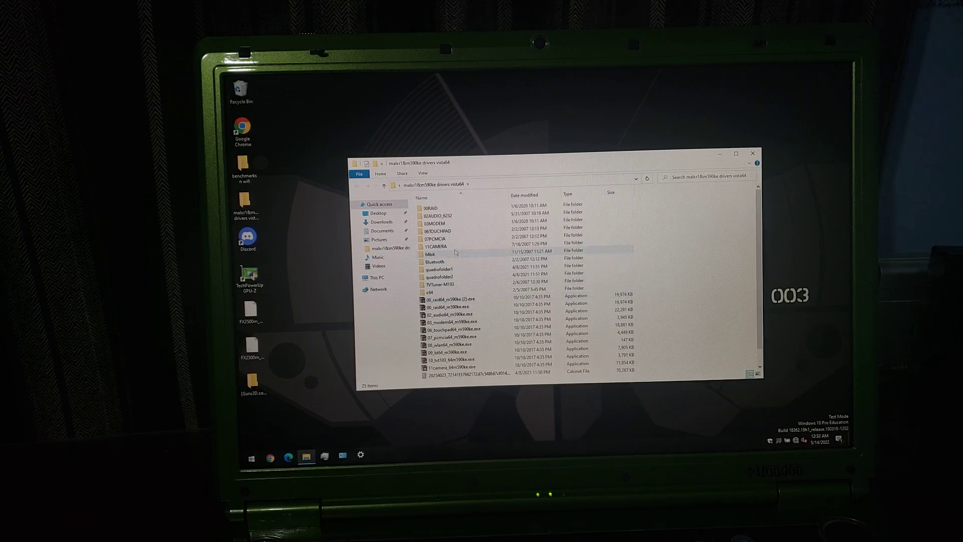
pyautogui.doubleClick(436, 216)
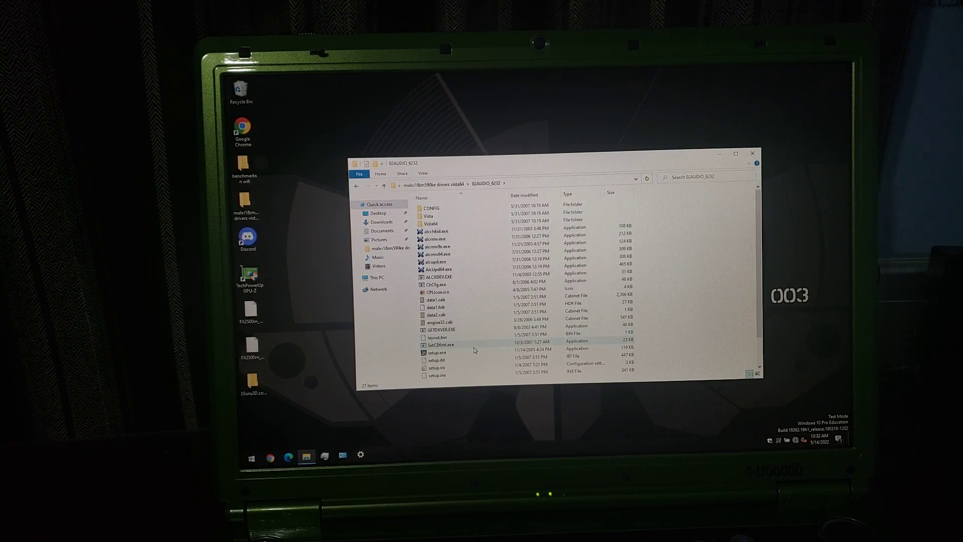
pyautogui.click(436, 352)
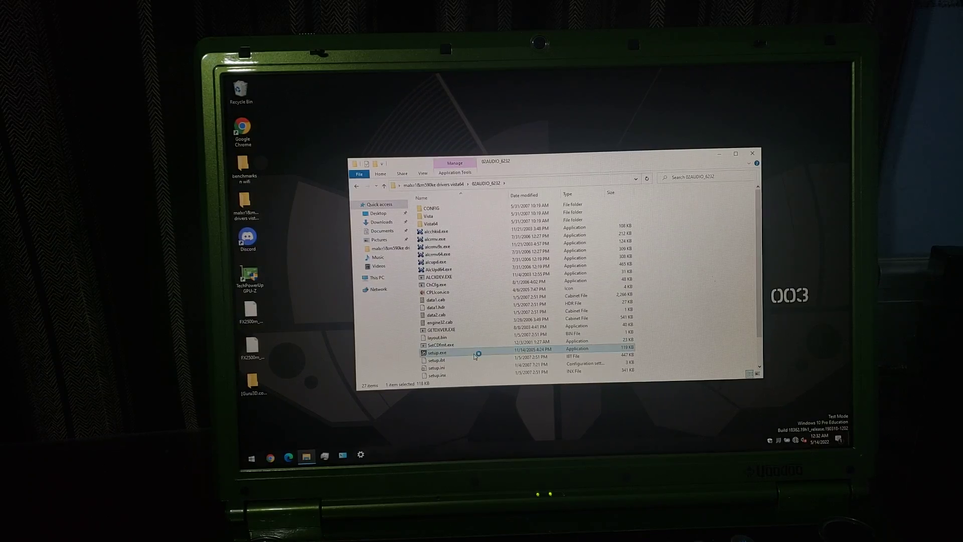
# Launch setup.exe and approve the User Account Control prompt for the Realtek installer
pyautogui.doubleClick(435, 352)
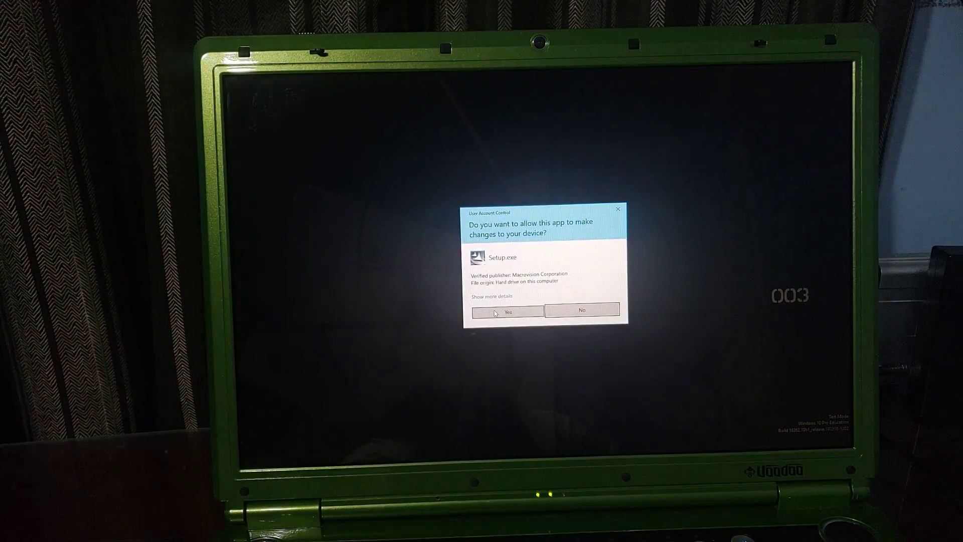
pyautogui.click(506, 312)
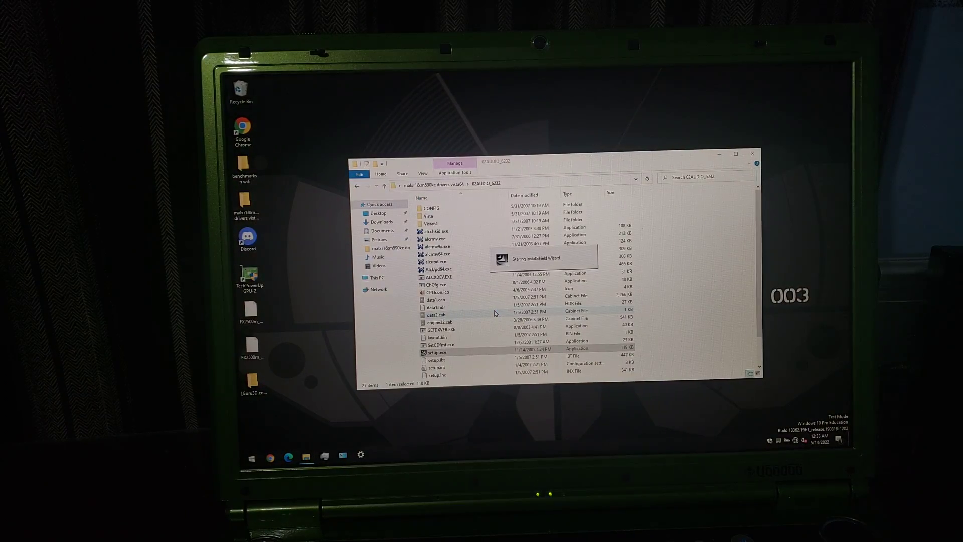
pyautogui.doubleClick(437, 352)
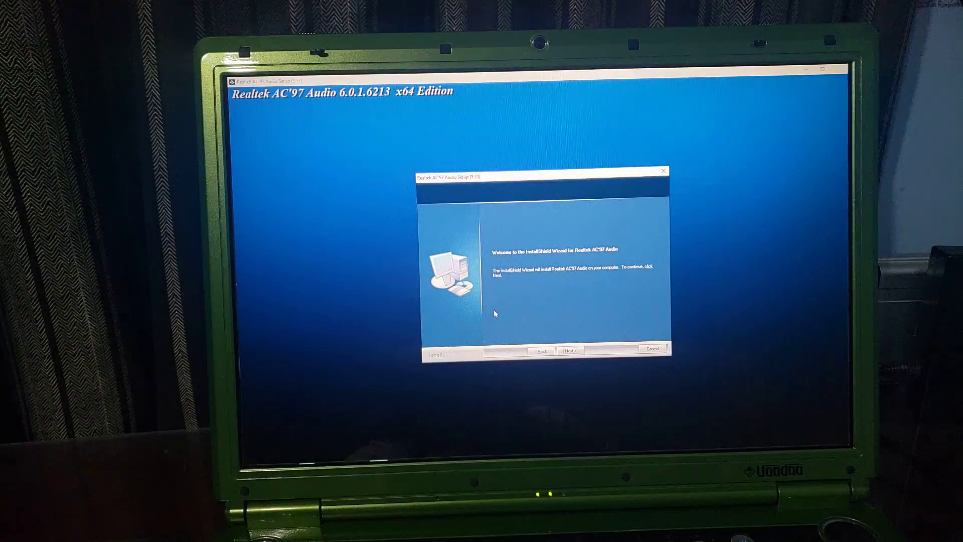
# Proceed past the InstallShield welcome page so the Realtek AC'97 driver begins installing
pyautogui.click(567, 350)
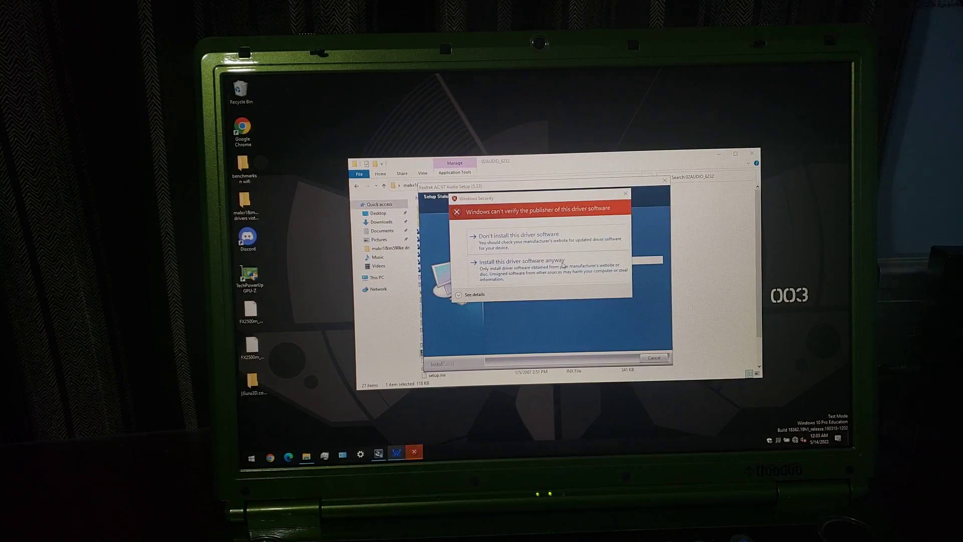
# Accept installing the unverified driver software and let setup finish with a restart
pyautogui.click(522, 261)
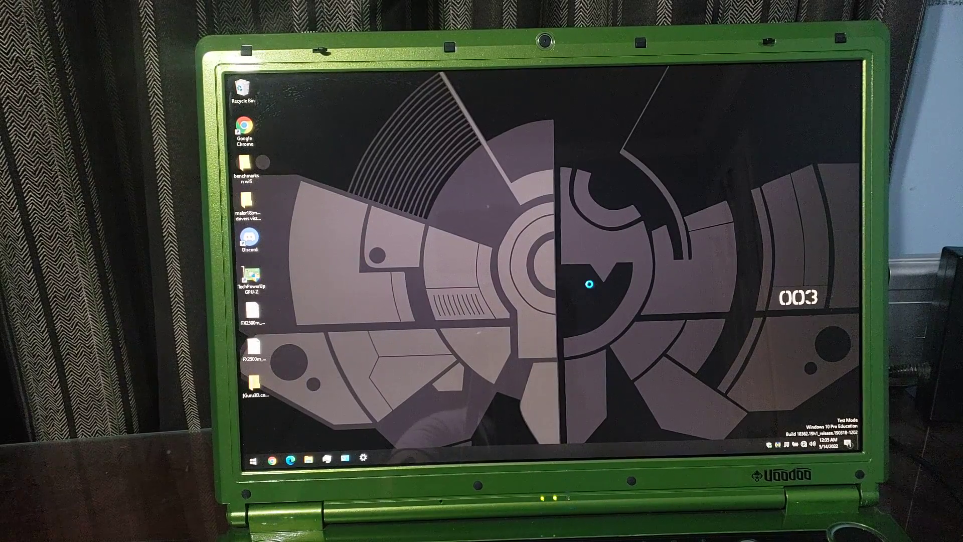
# Reach Personalize from the desktop menu and close the Discord window from the taskbar
pyautogui.rightClick(589, 282)
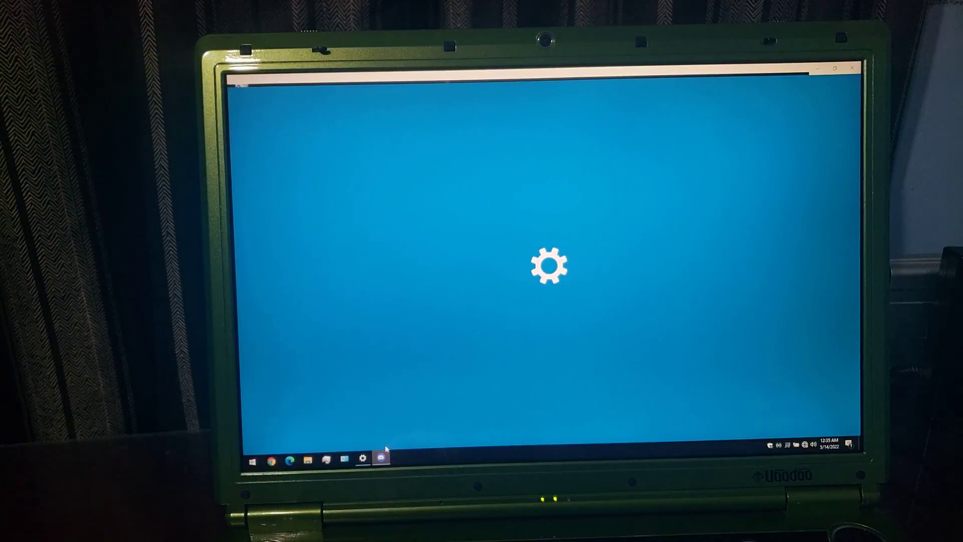
pyautogui.rightClick(381, 458)
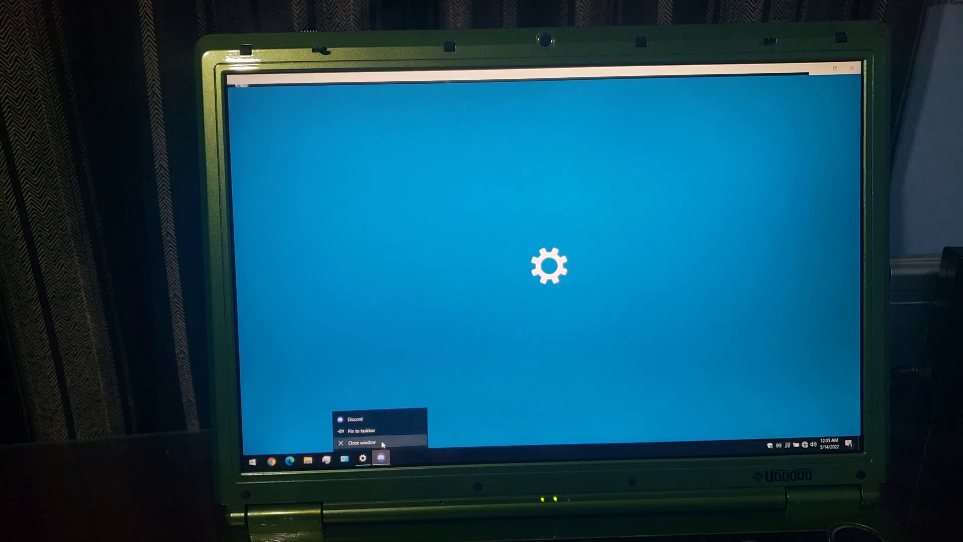
pyautogui.click(363, 442)
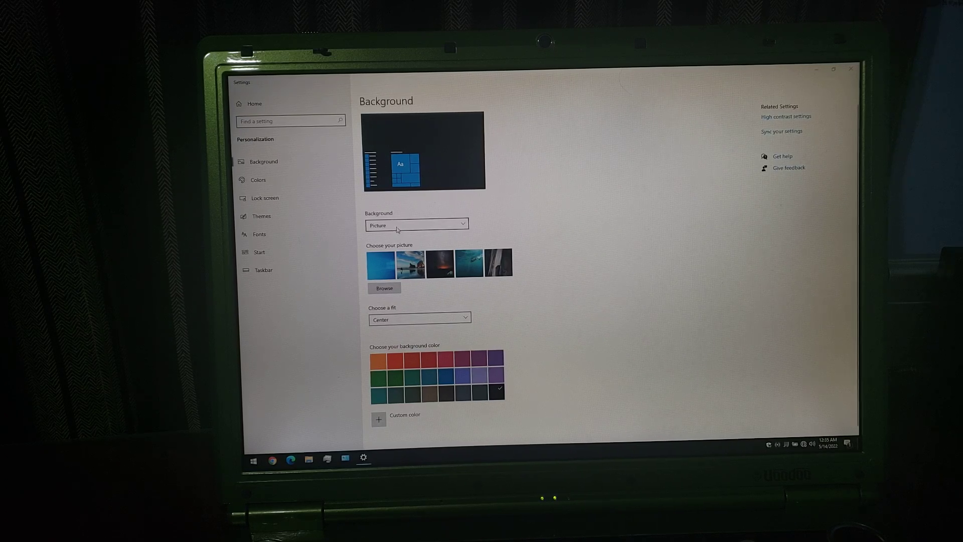
# Change the desktop background picture fit from Center to Fit
pyautogui.click(419, 318)
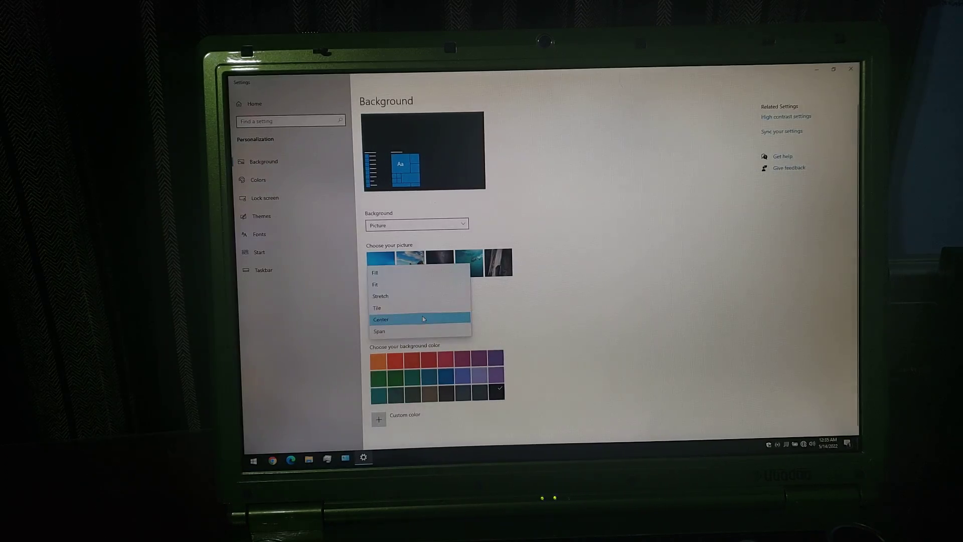
pyautogui.moveTo(418, 283)
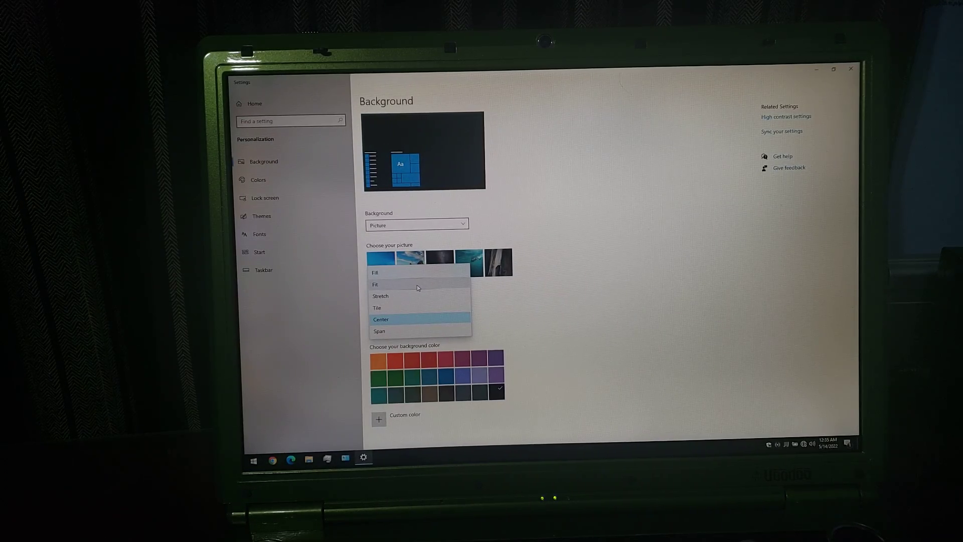
pyautogui.click(374, 284)
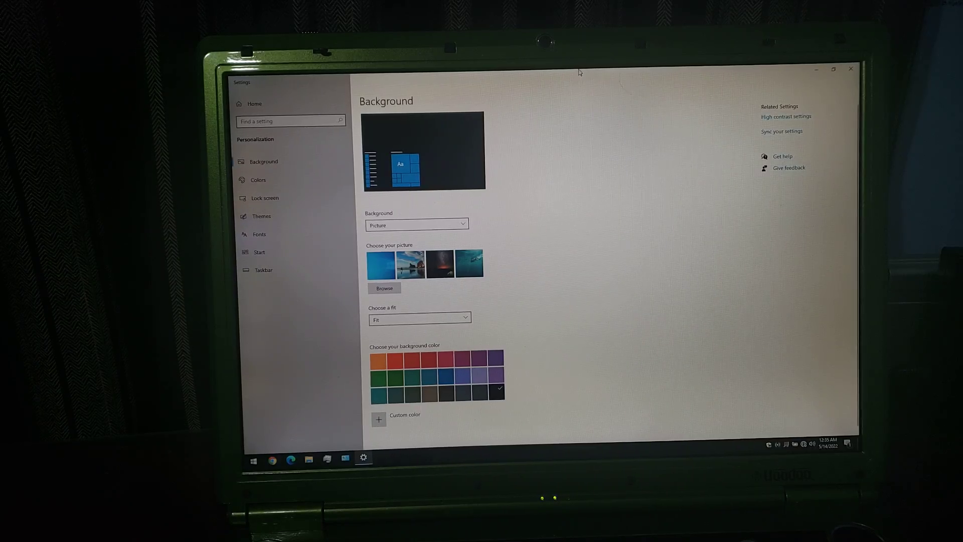